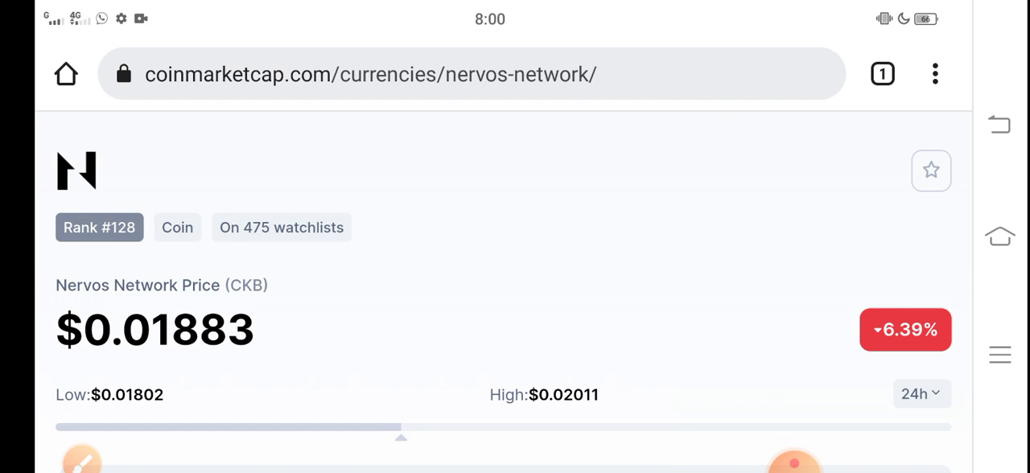
# - Box the Nervos Network price of $0.01882 in red
pyautogui.scroll(-3)
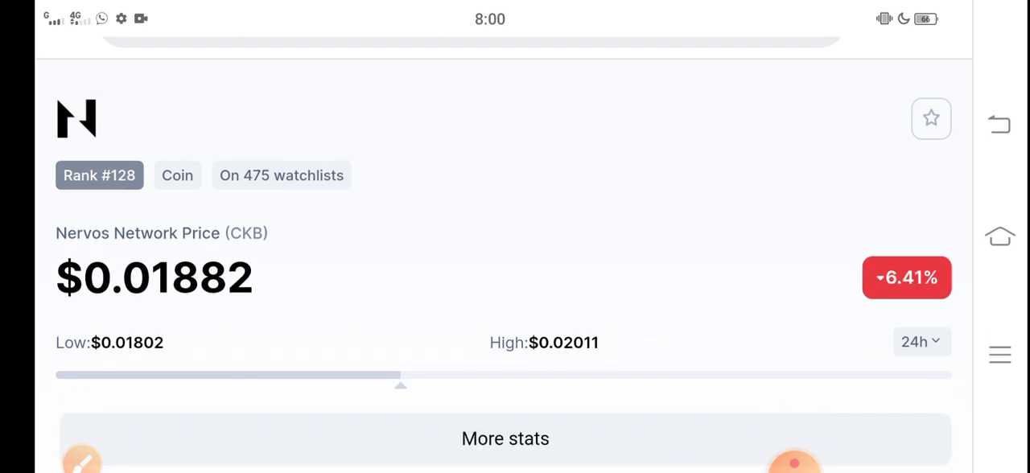
pyautogui.click(794, 441)
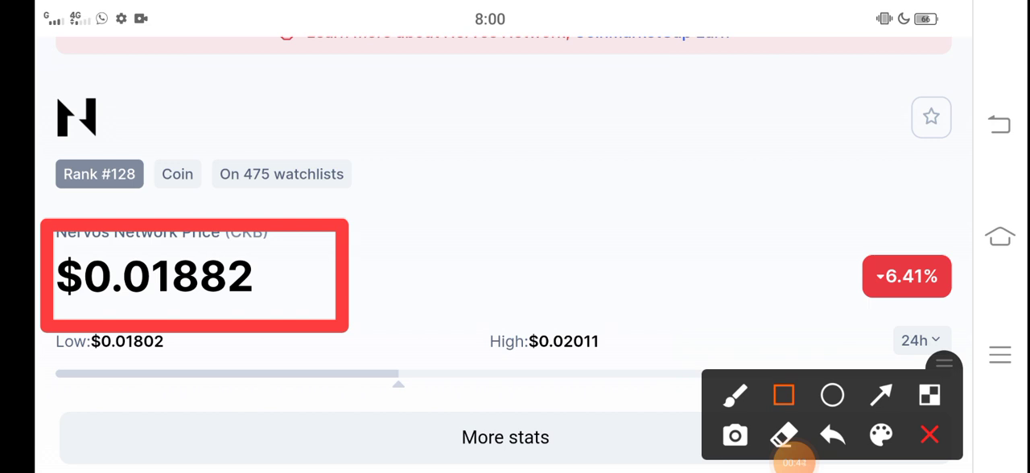
# - Clear the red box and open the drawing toolbar over the CKB price chart
pyautogui.click(880, 395)
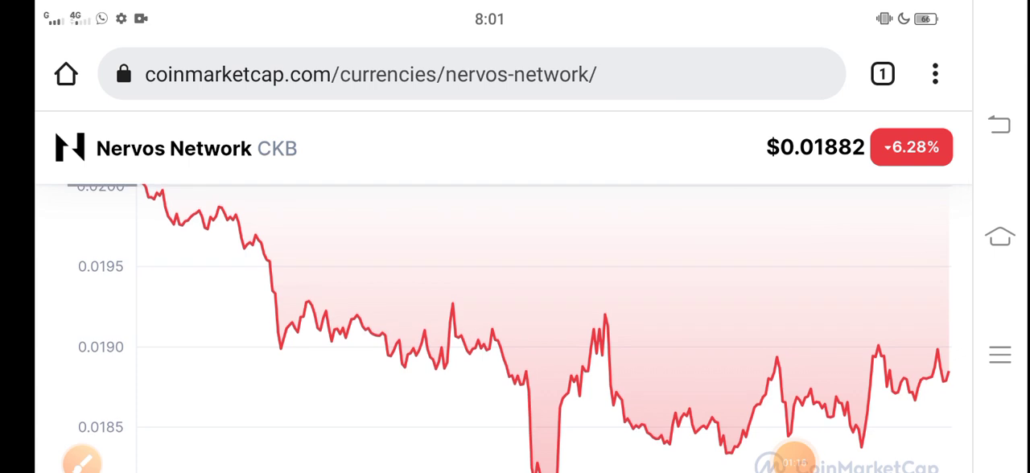
pyautogui.click(82, 459)
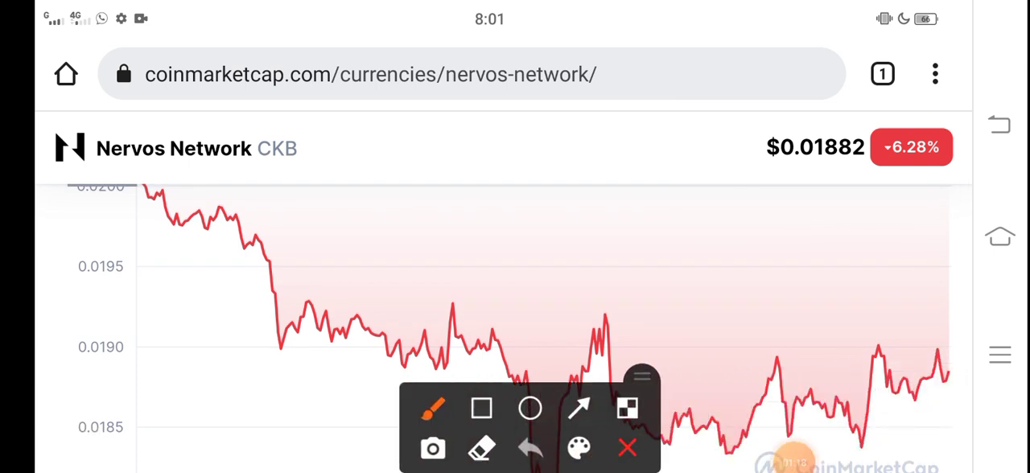